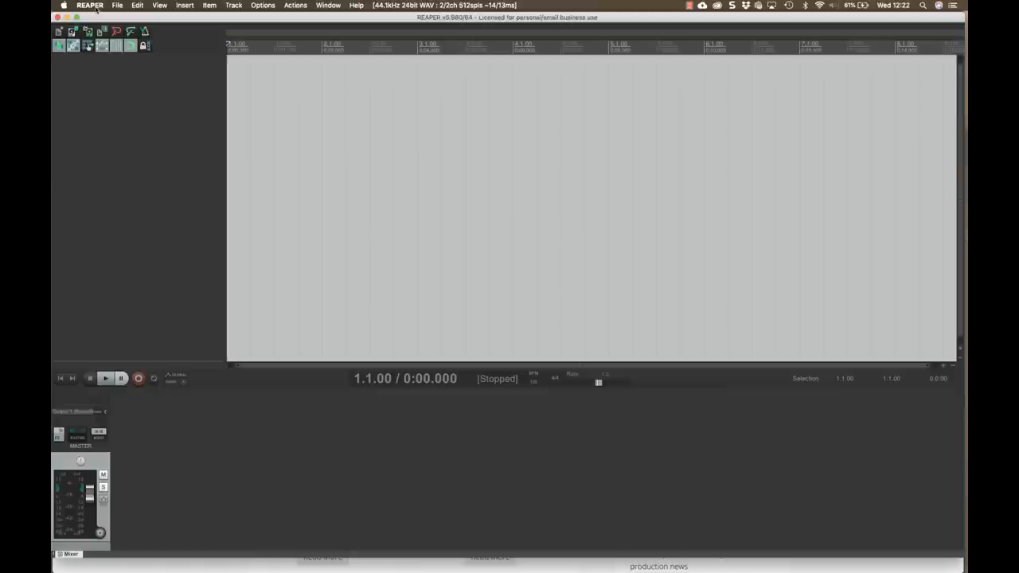
Check the audio device preferences and leave them unchanged.
left_click(90, 6)
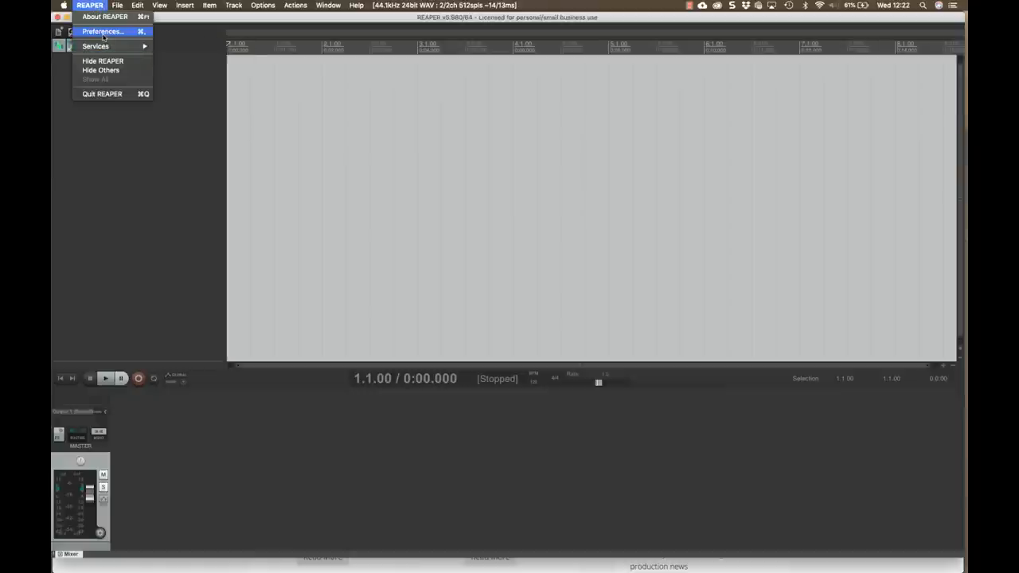
left_click(102, 32)
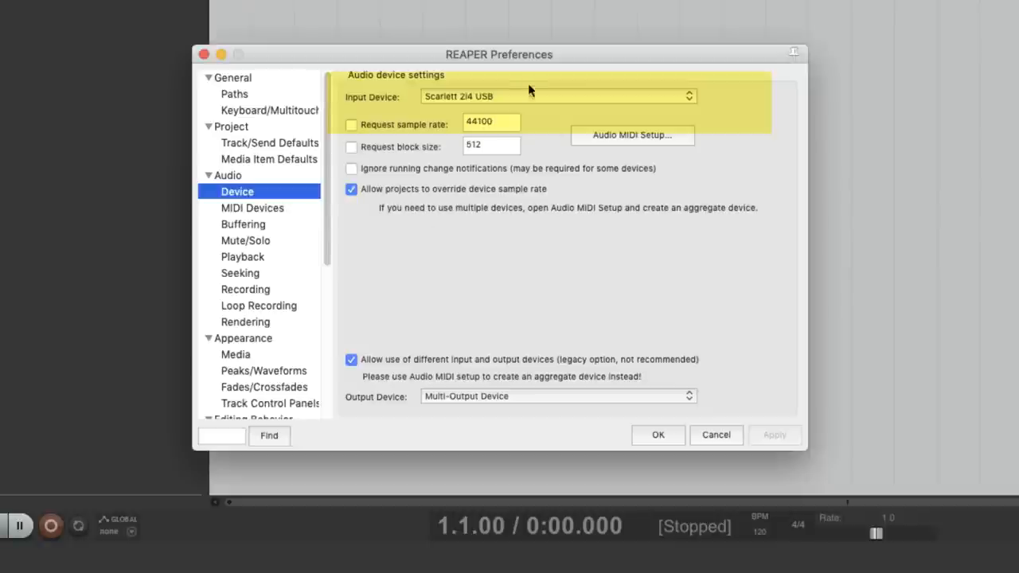
mouse_move(500, 94)
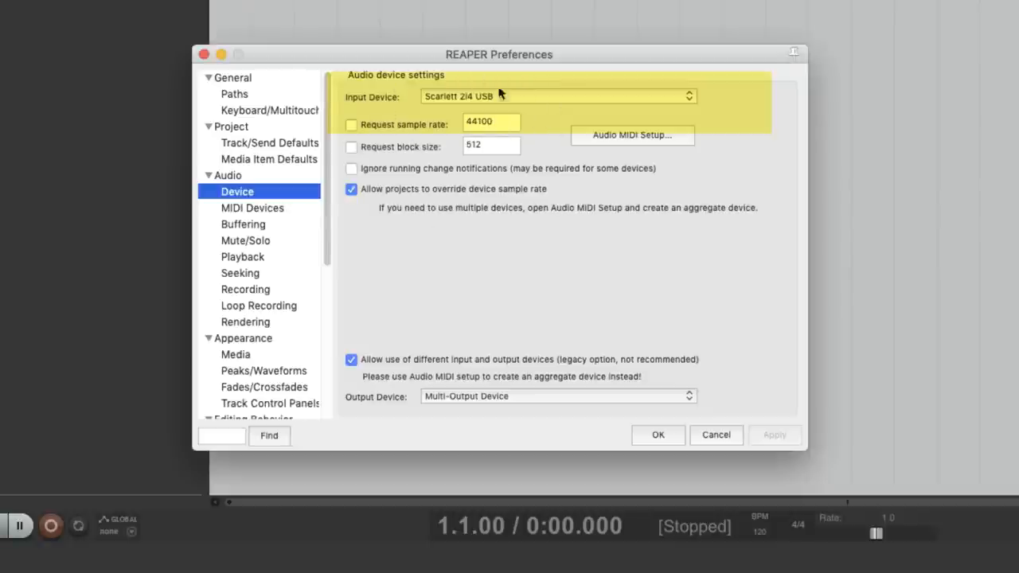
mouse_move(404, 172)
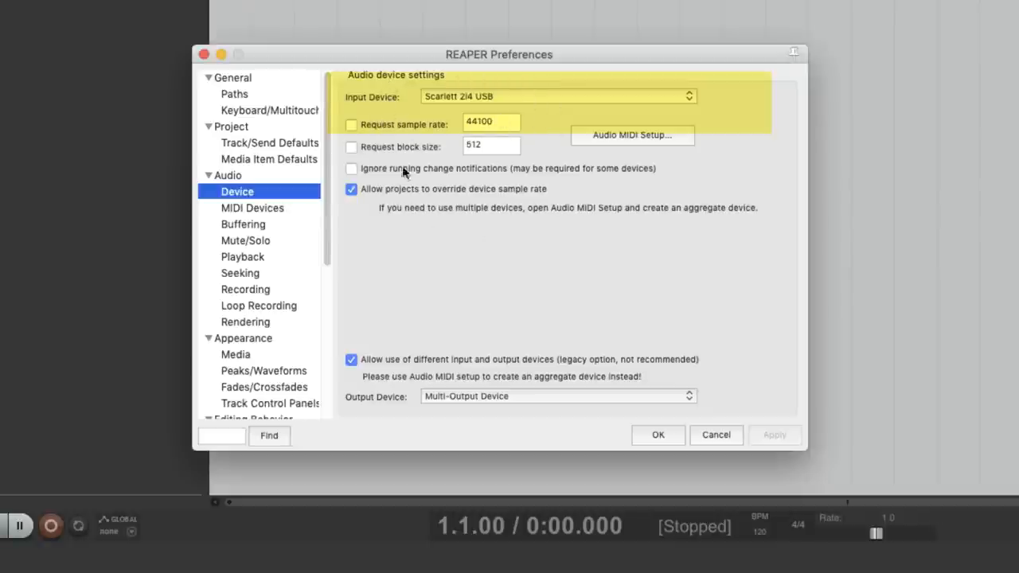
left_click(657, 434)
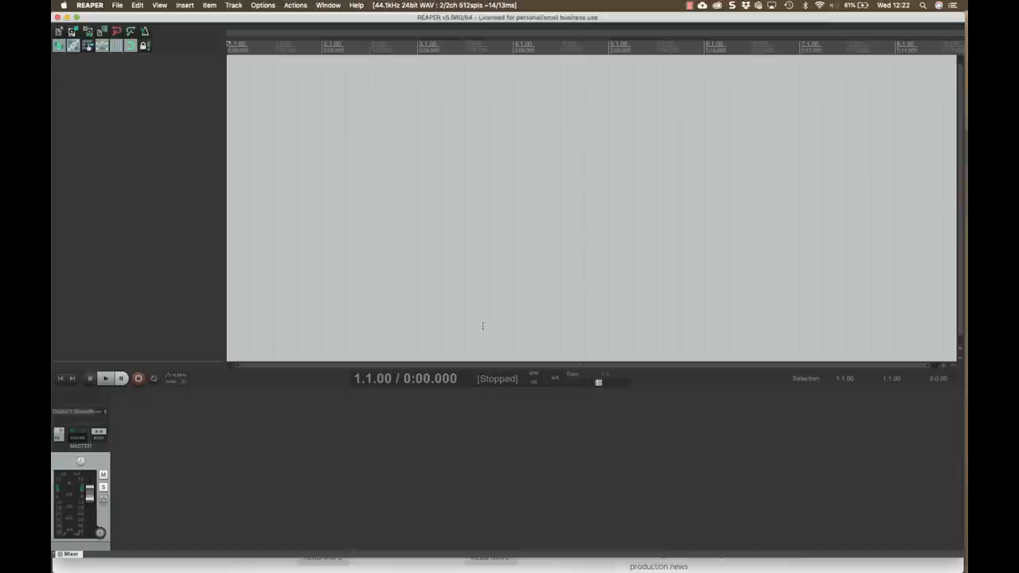
mouse_move(113, 64)
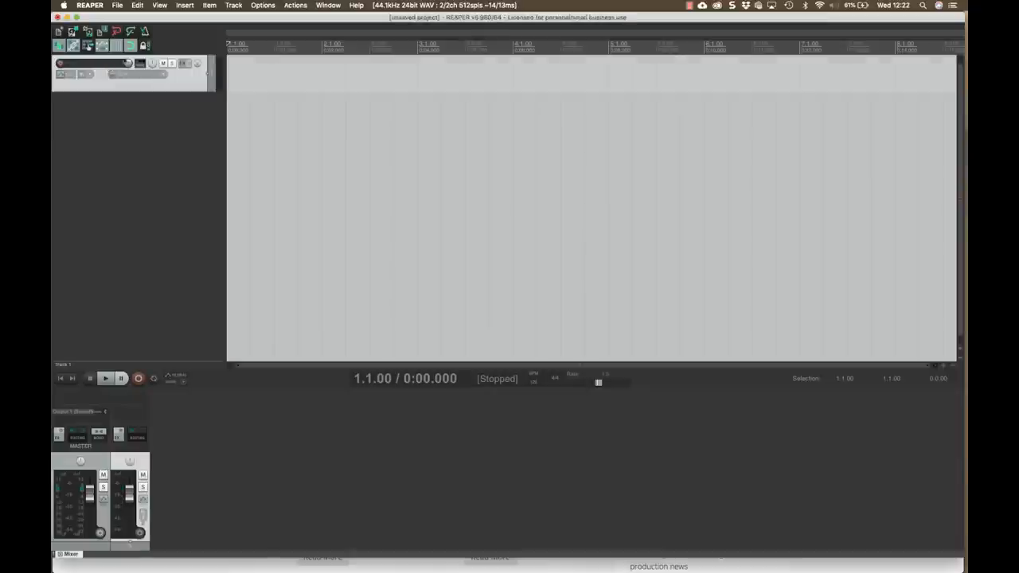
mouse_move(183, 63)
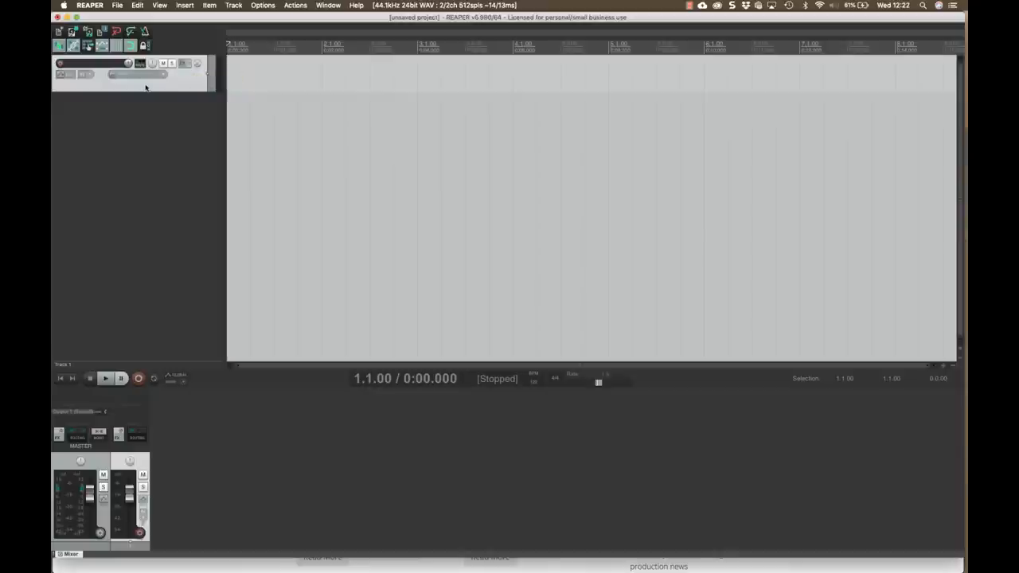
mouse_move(181, 89)
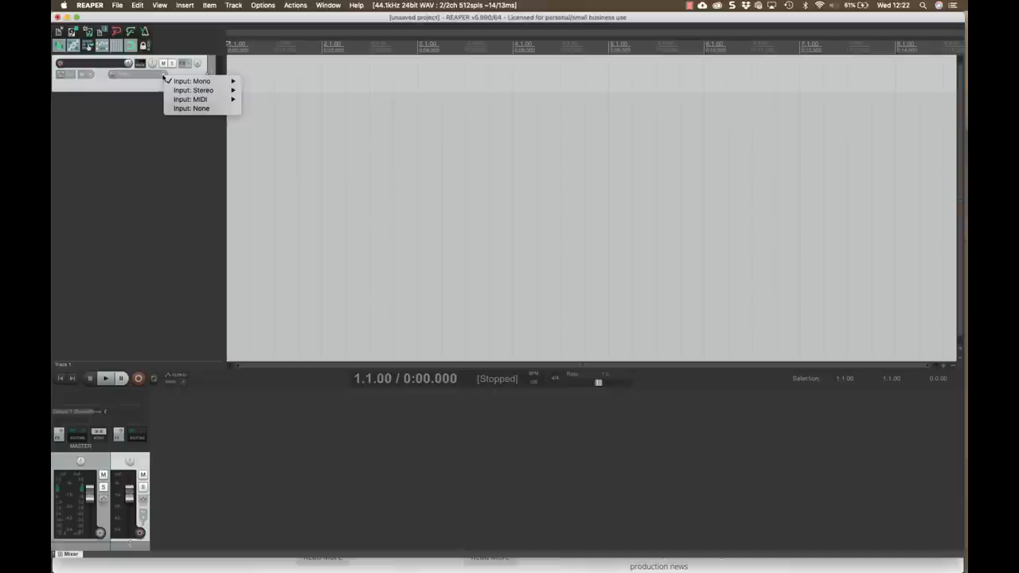
mouse_move(191, 80)
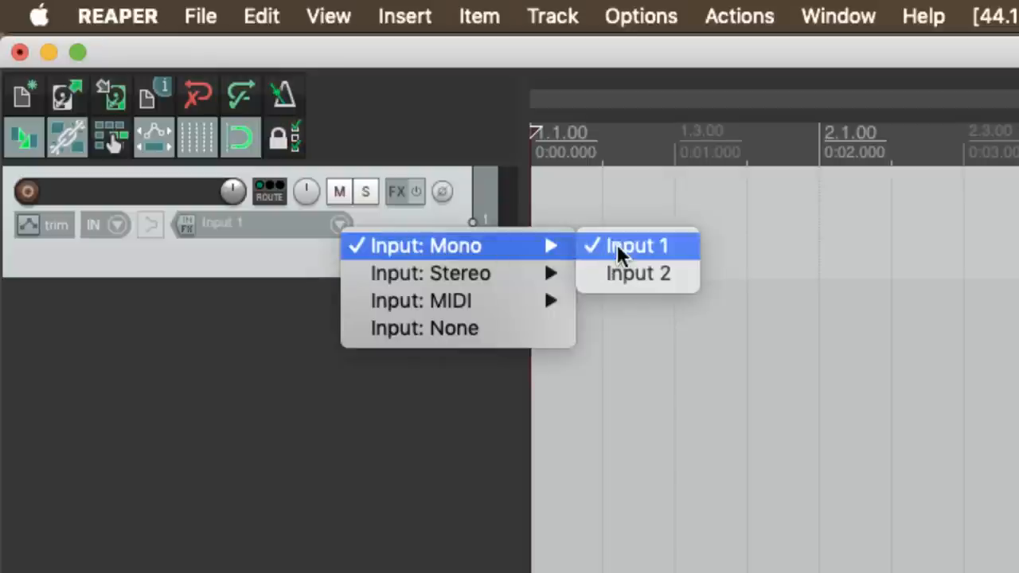
mouse_move(285, 277)
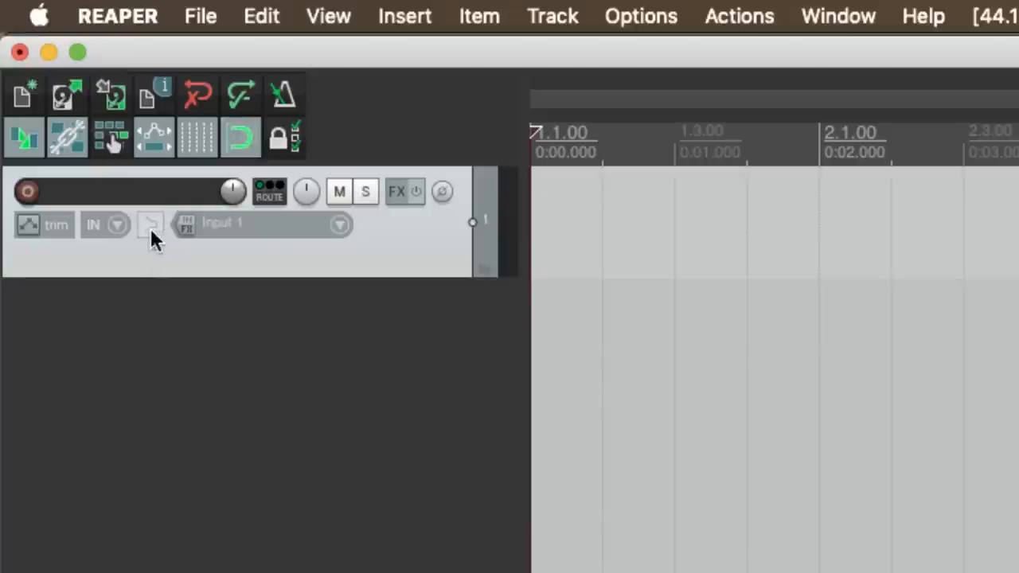
mouse_move(27, 191)
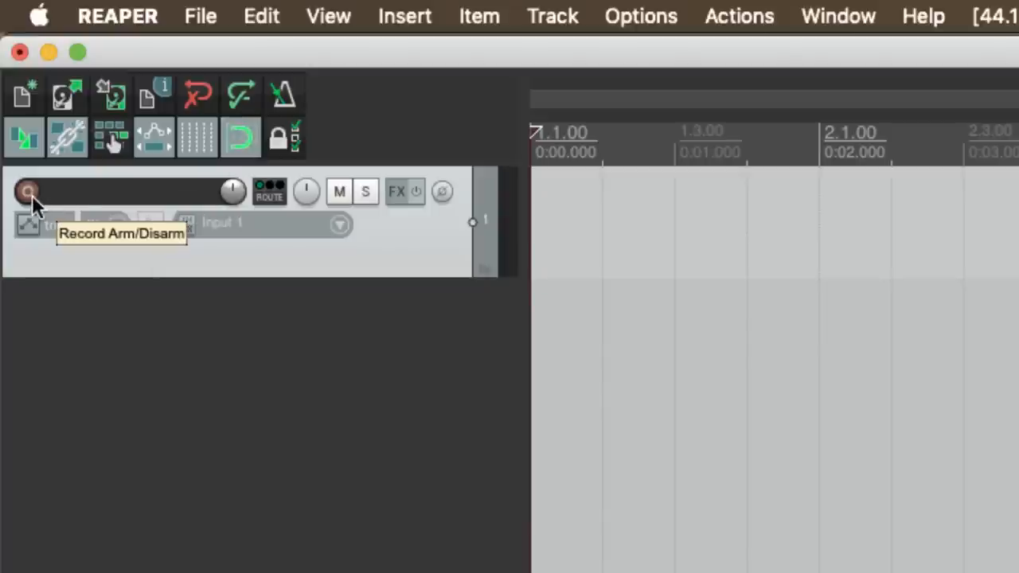
Arm the track and start recording a guitar take.
left_click(27, 191)
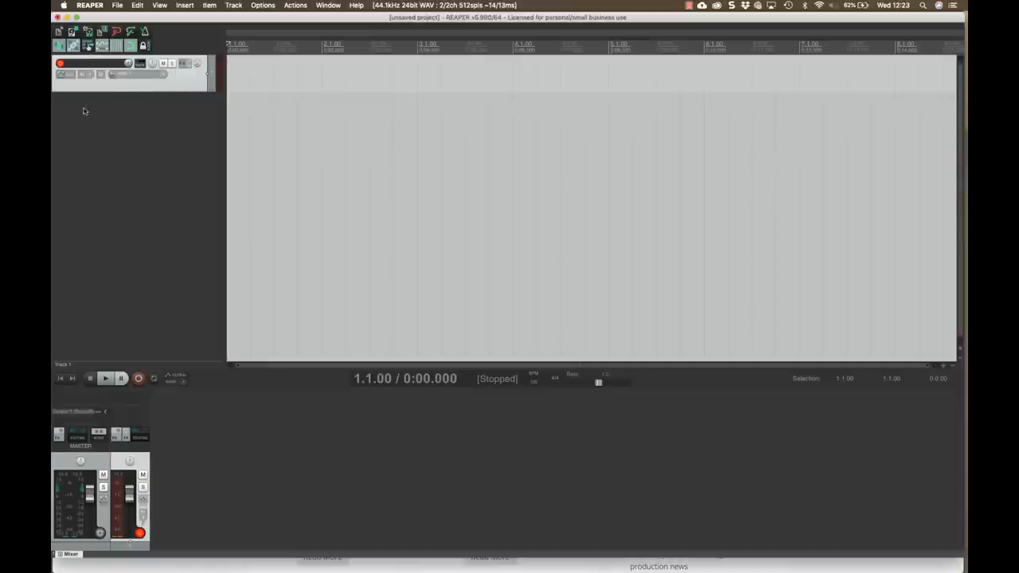
left_click(137, 379)
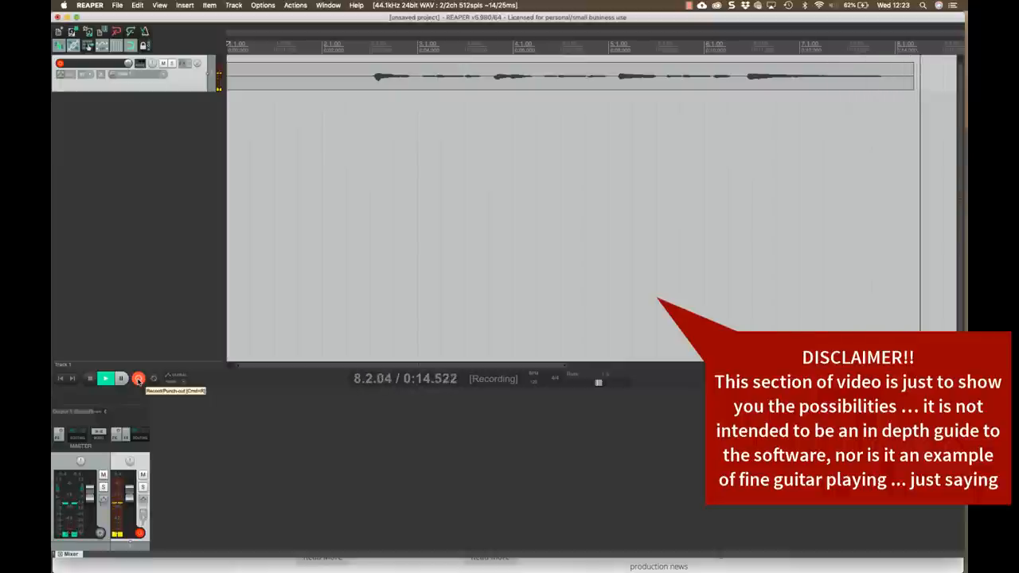
Stop recording and keep the take file via Save All.
left_click(137, 379)
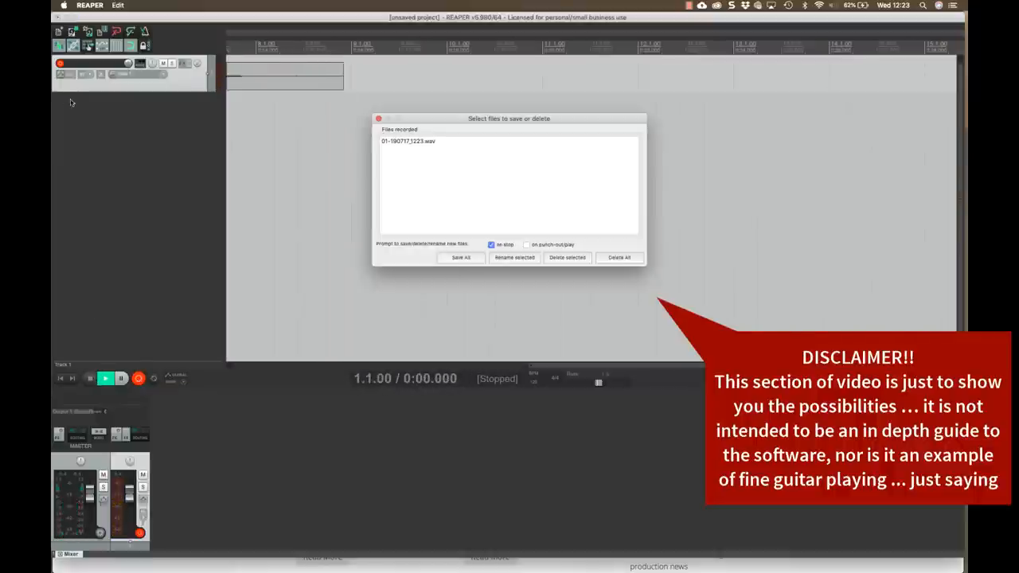
left_click(458, 258)
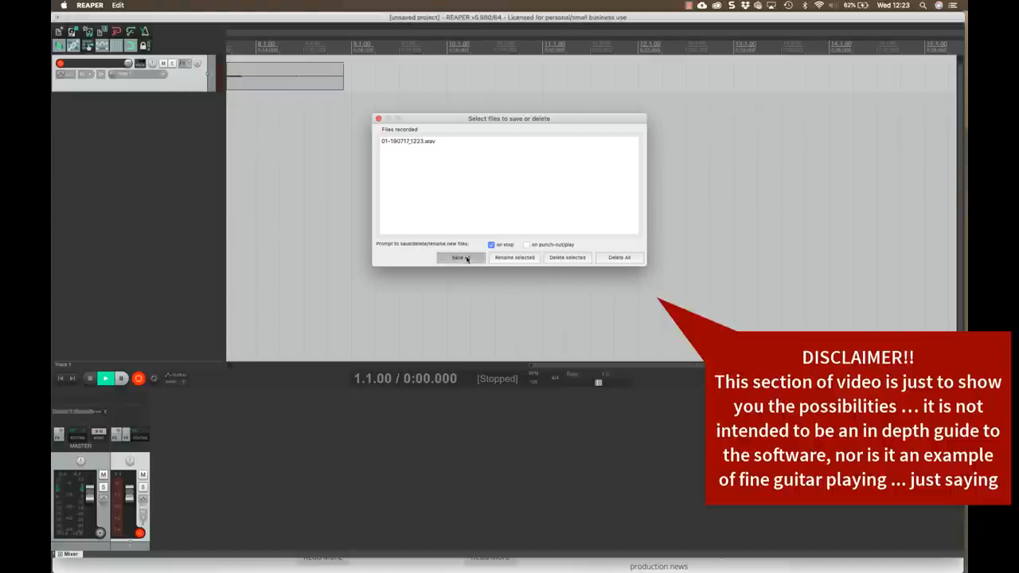
left_click(458, 257)
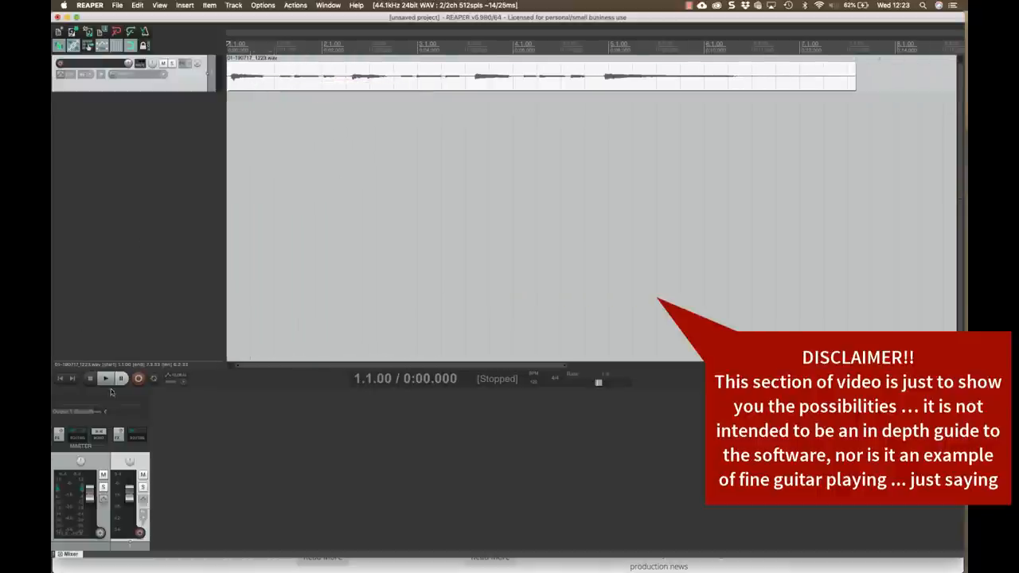
Play the recorded take back dry once, then stop.
left_click(105, 379)
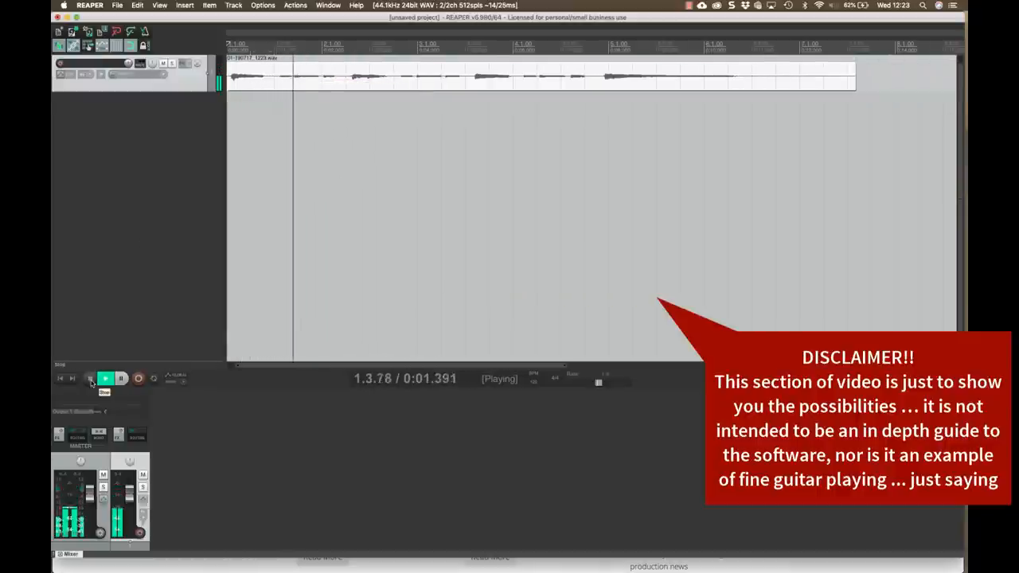
left_click(89, 379)
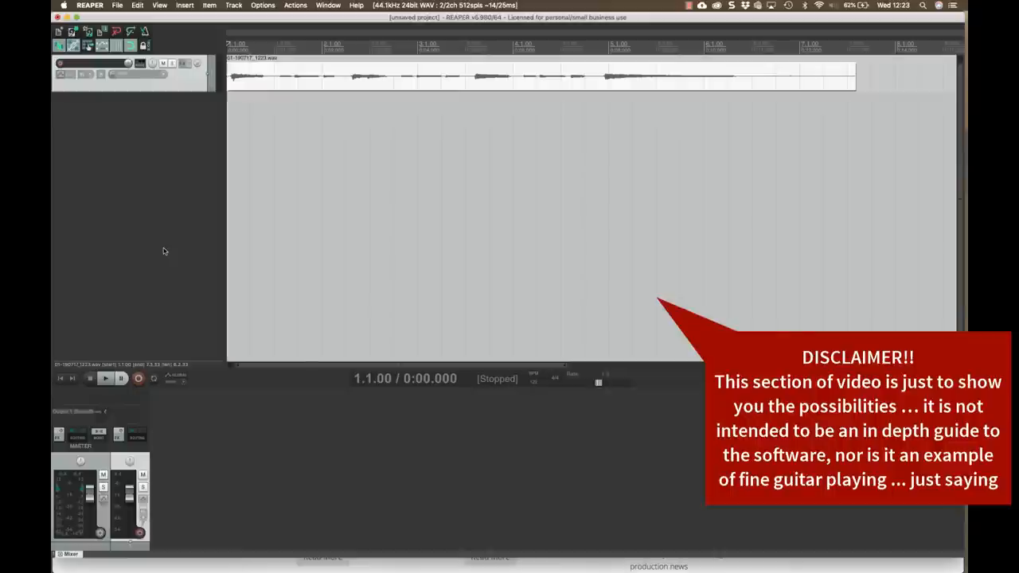
mouse_move(162, 92)
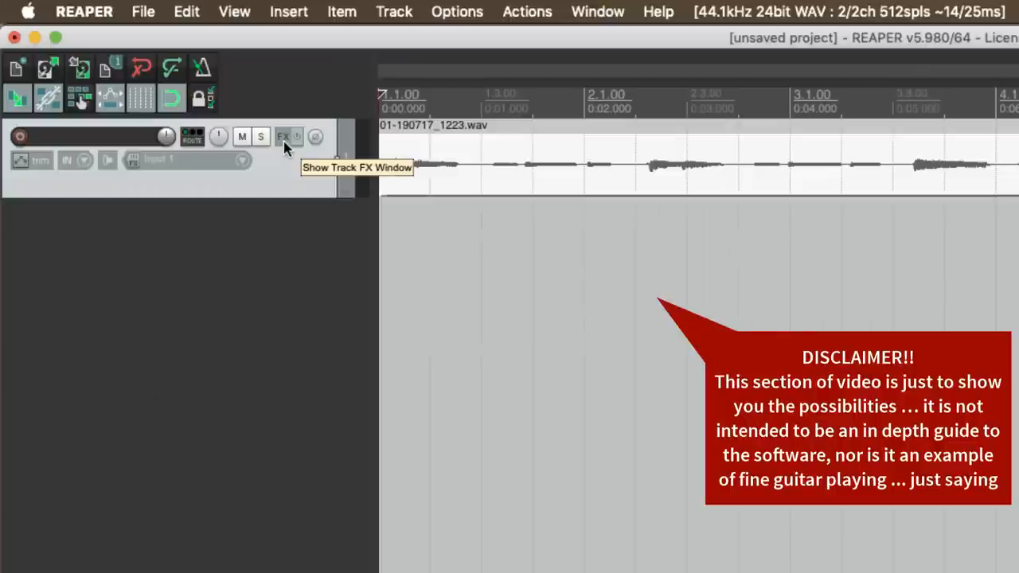
Add the Guitar Rig 5 plugin to the track's effects chain.
left_click(283, 137)
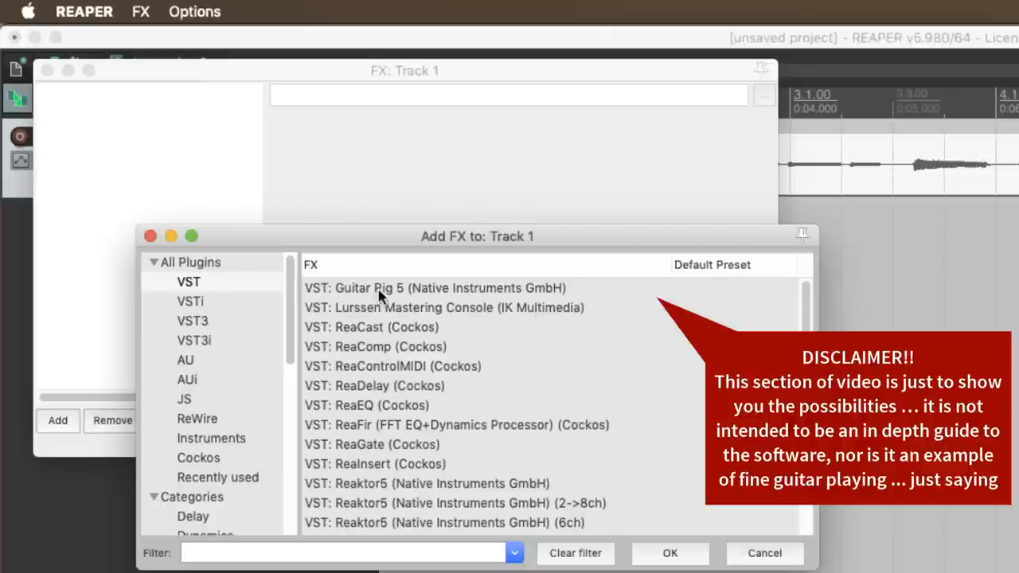
left_click(434, 286)
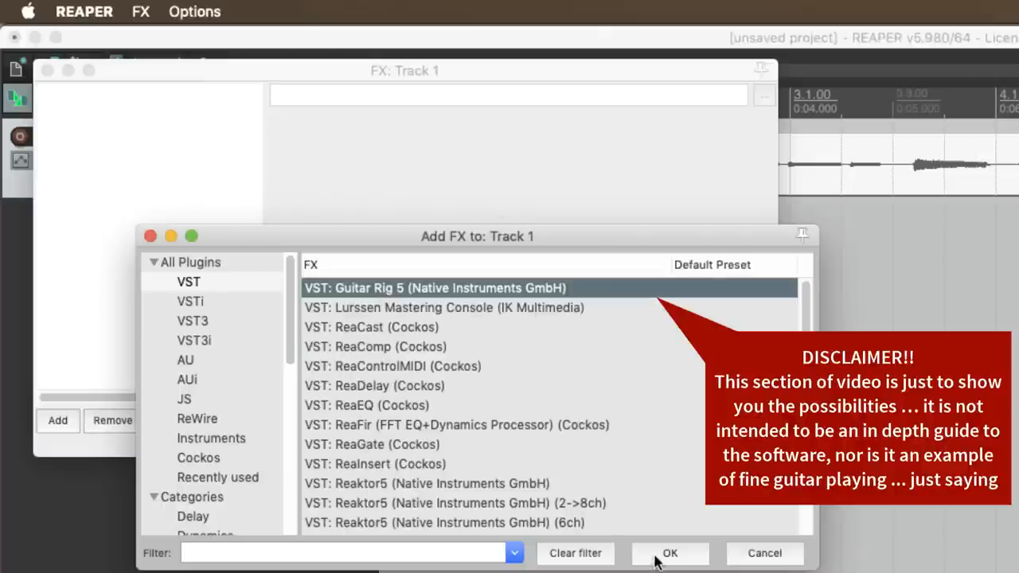
left_click(669, 553)
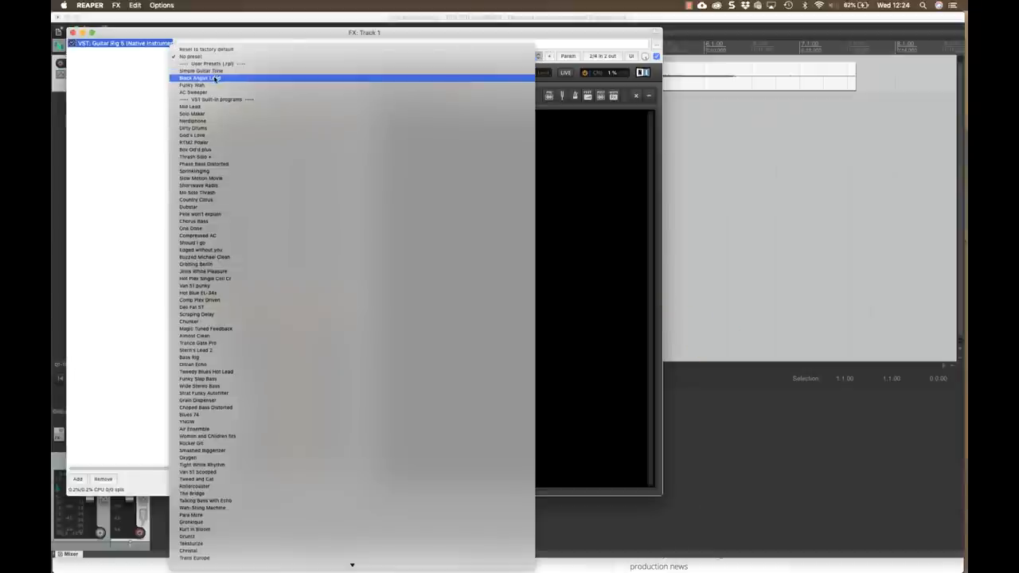
Load the Black Angus Lead preset and audition it on playback.
left_click(199, 78)
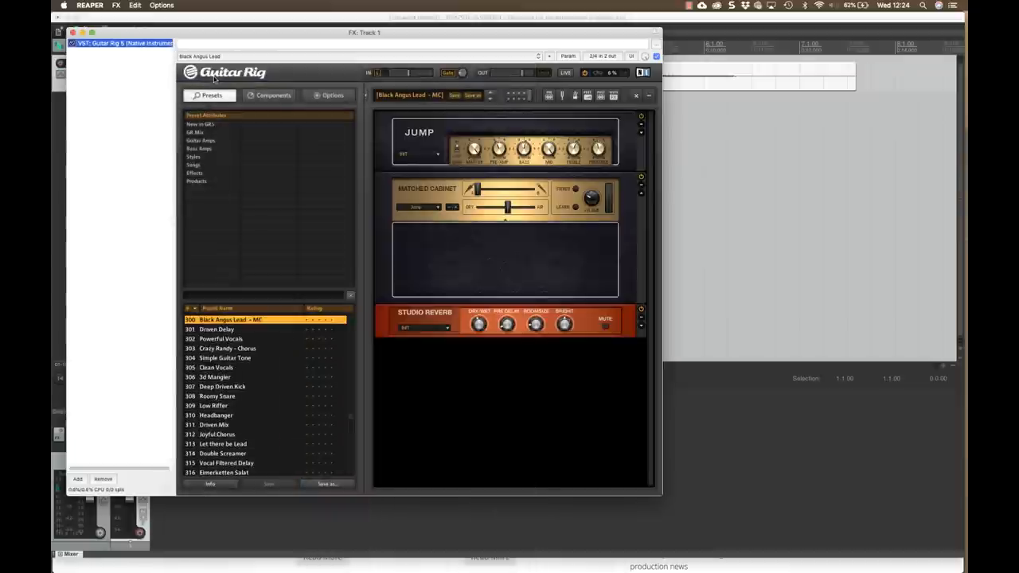
left_click_drag(363, 32, 570, 98)
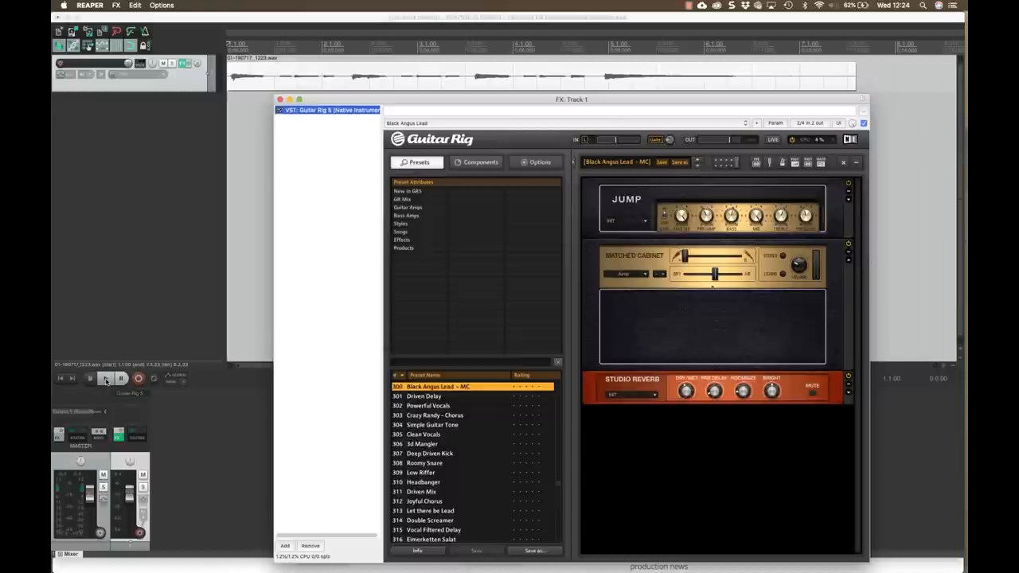
left_click(105, 379)
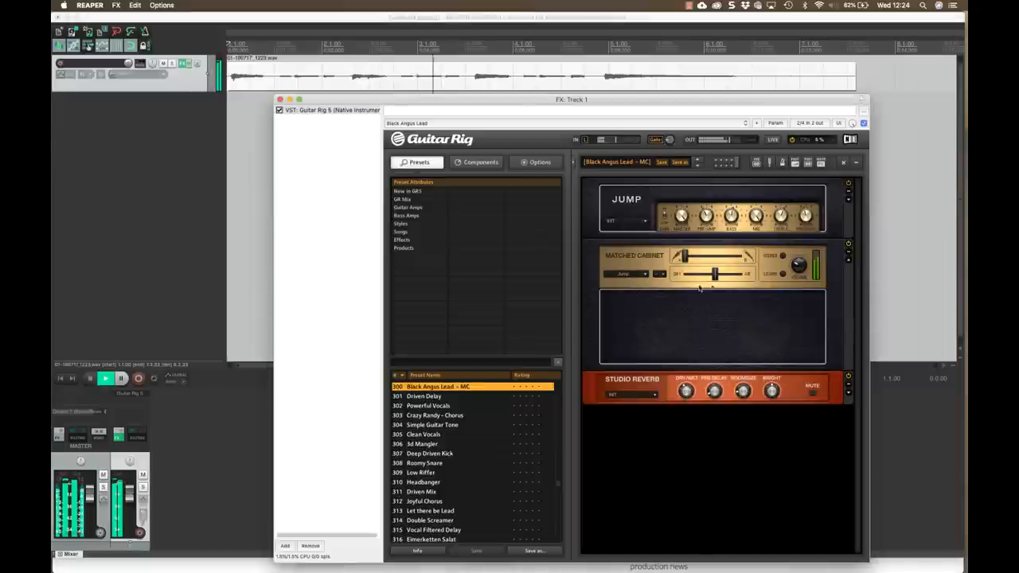
mouse_move(799, 263)
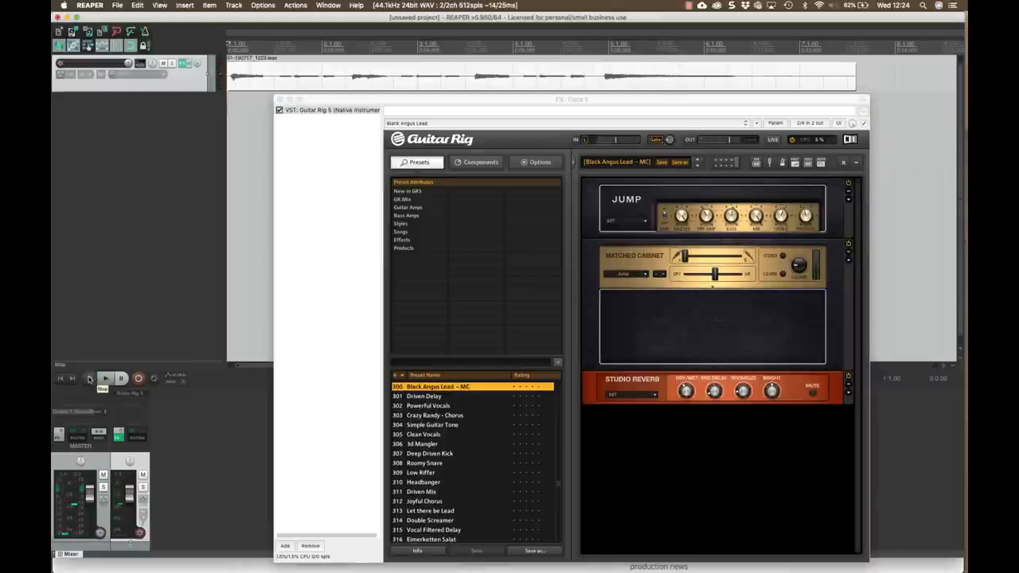
left_click(105, 379)
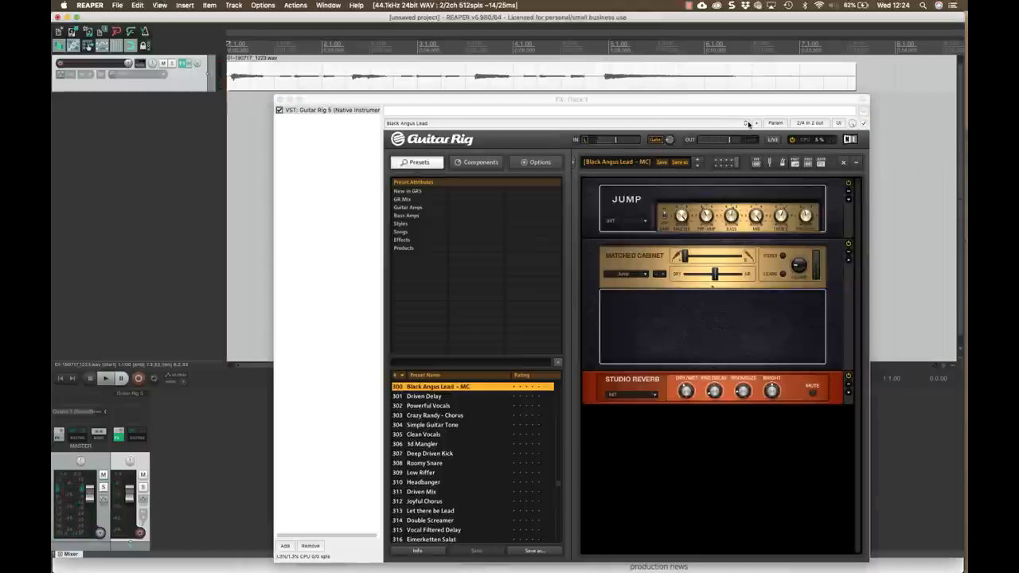
Switch the Guitar Rig preset to Funky Auto-Wah.
left_click(748, 124)
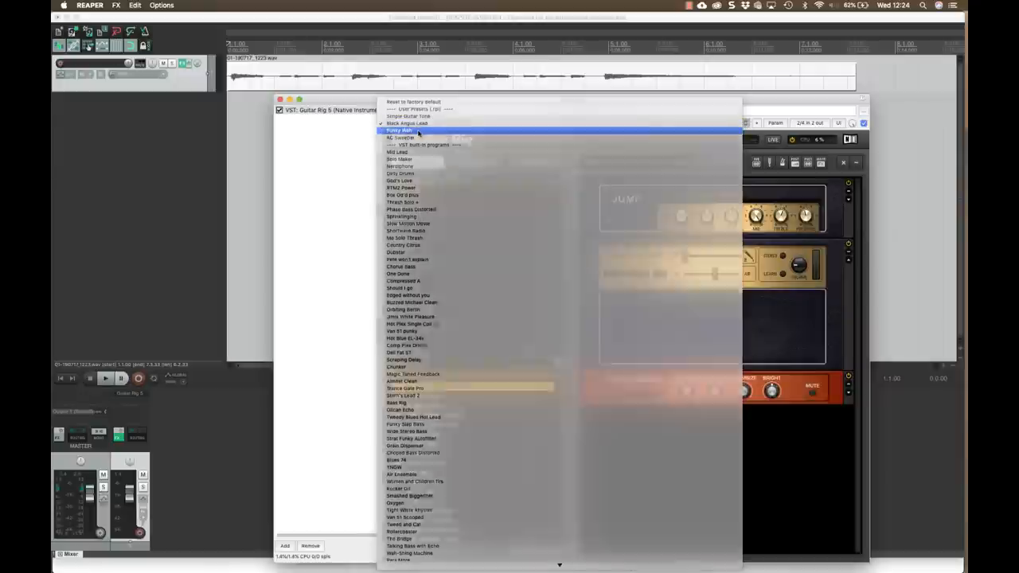
left_click(400, 131)
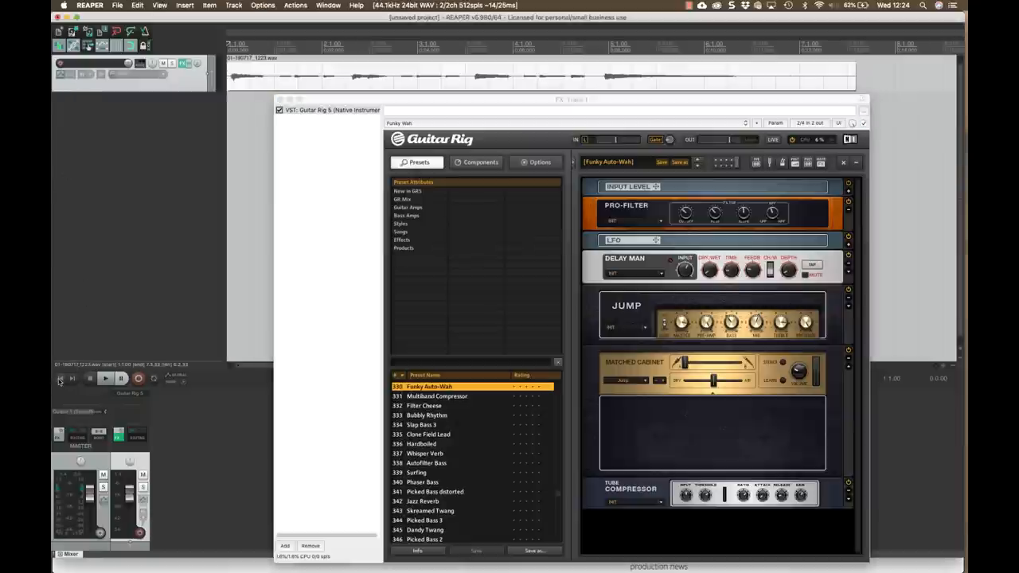
Audition the Funky Auto-Wah sound on playback and move the plugin window lower.
left_click(105, 379)
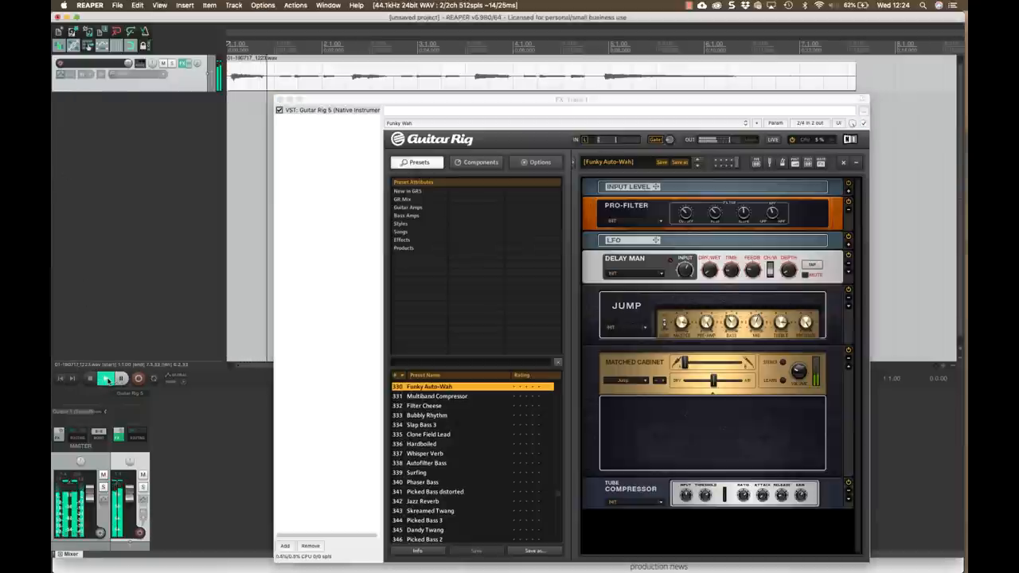
left_click(105, 378)
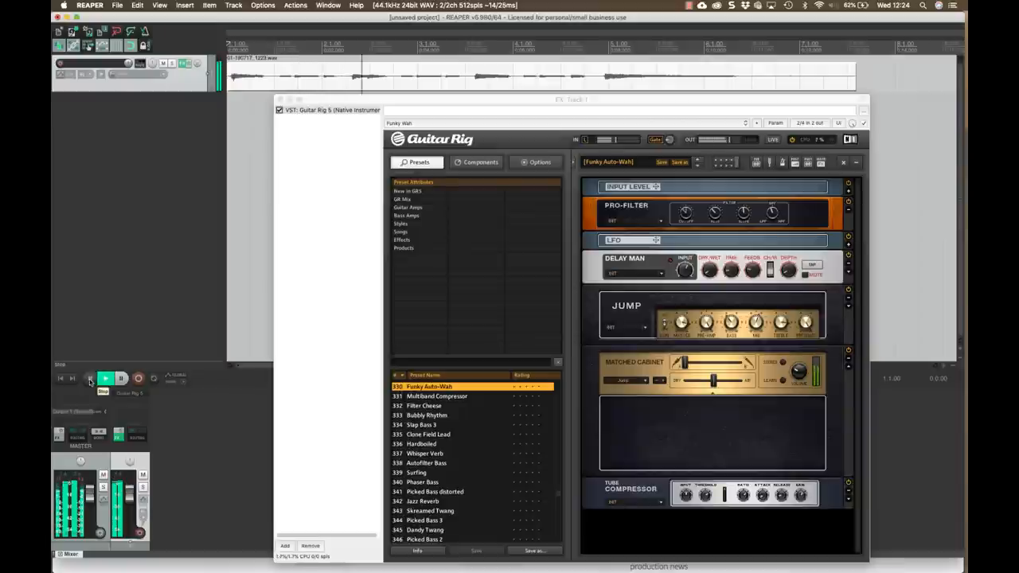
left_click(89, 379)
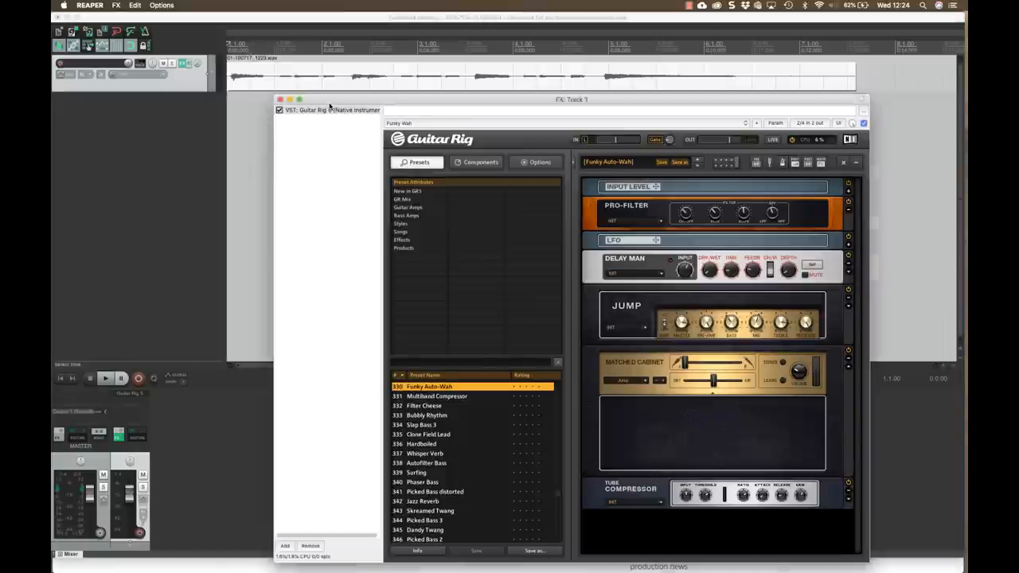
left_click_drag(573, 99, 573, 169)
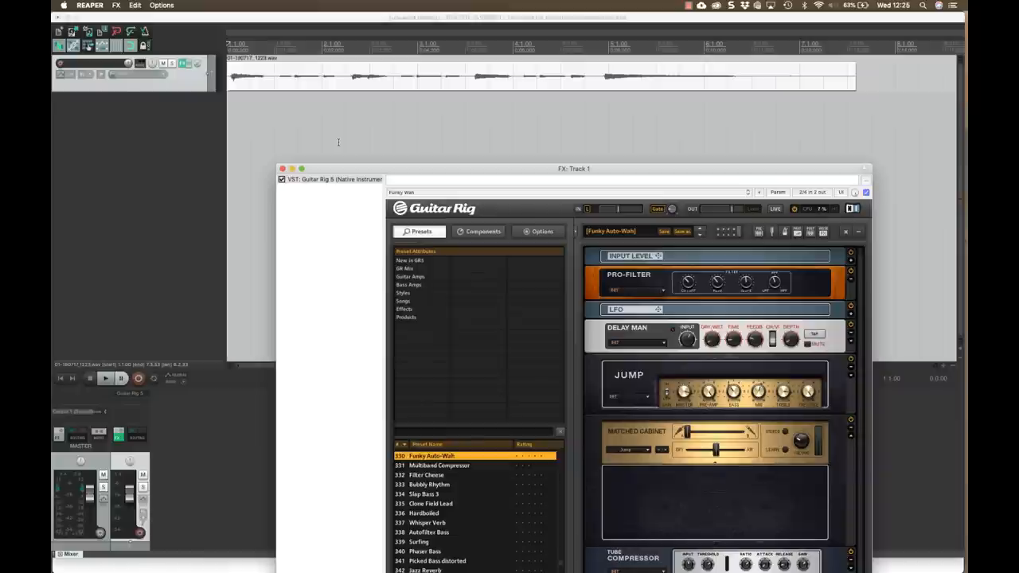
mouse_move(193, 100)
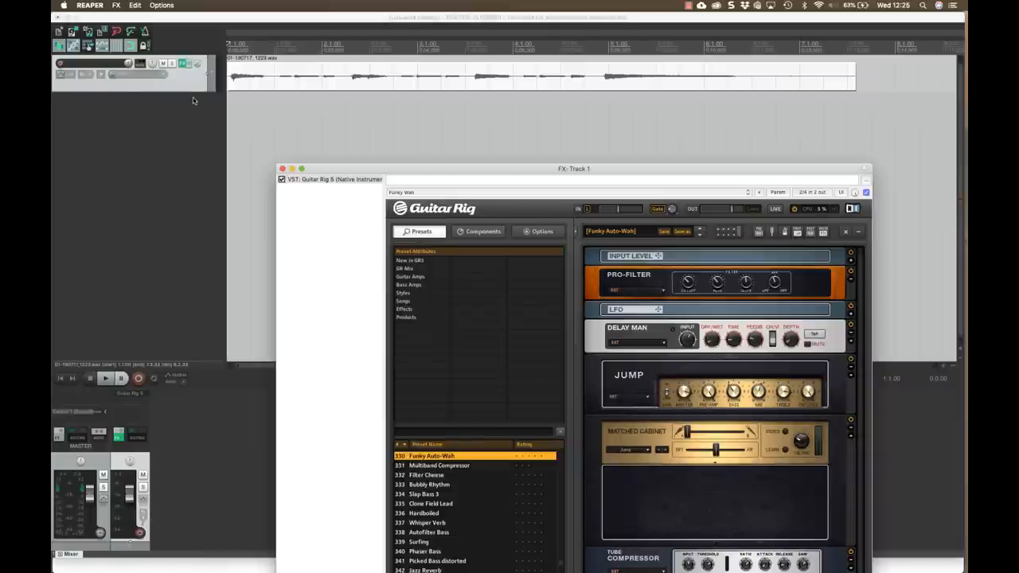
mouse_move(178, 102)
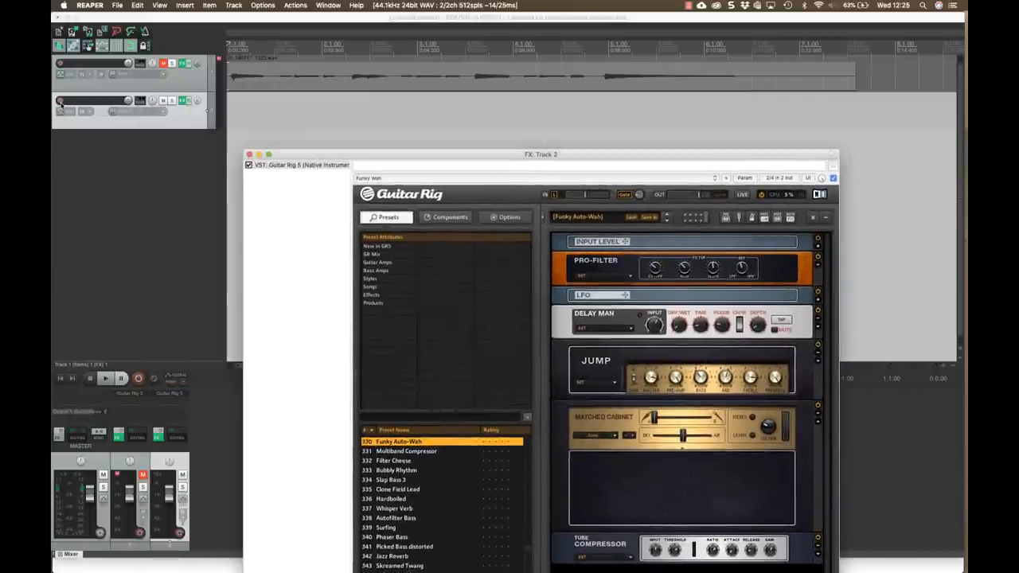
Arm the second Funky Auto-Wah track and start recording a take onto it.
left_click(59, 100)
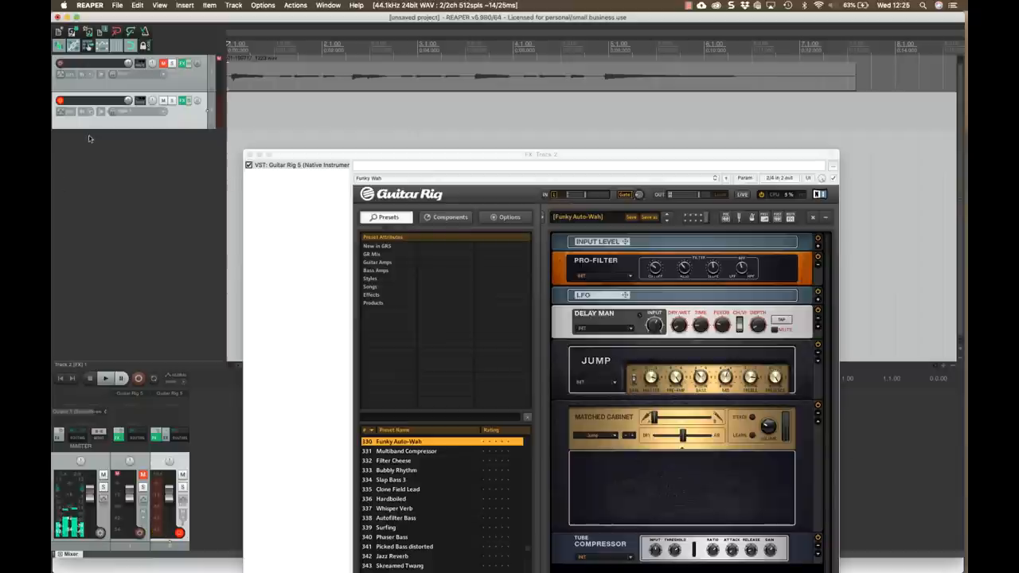
left_click(138, 379)
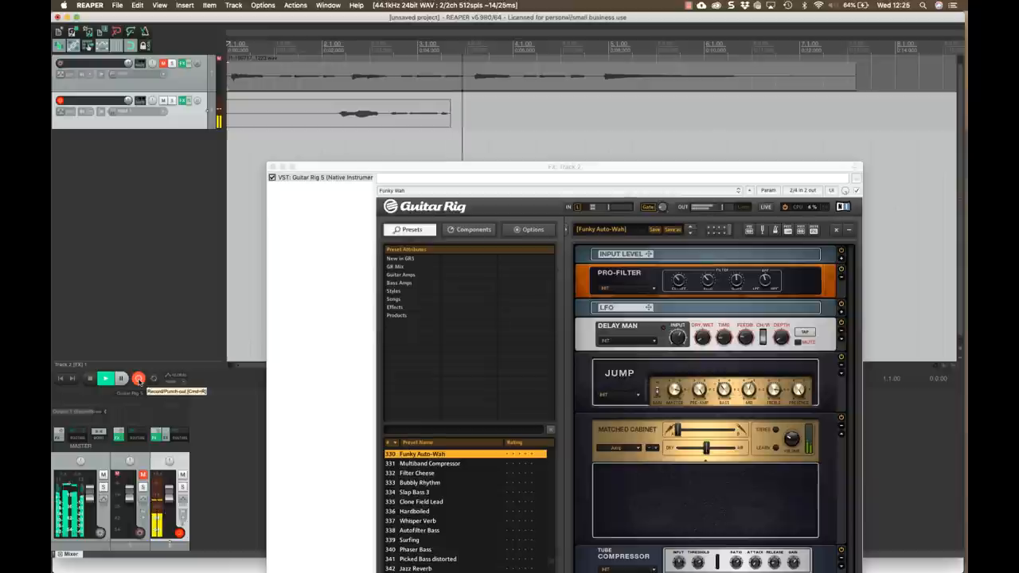
left_click(138, 379)
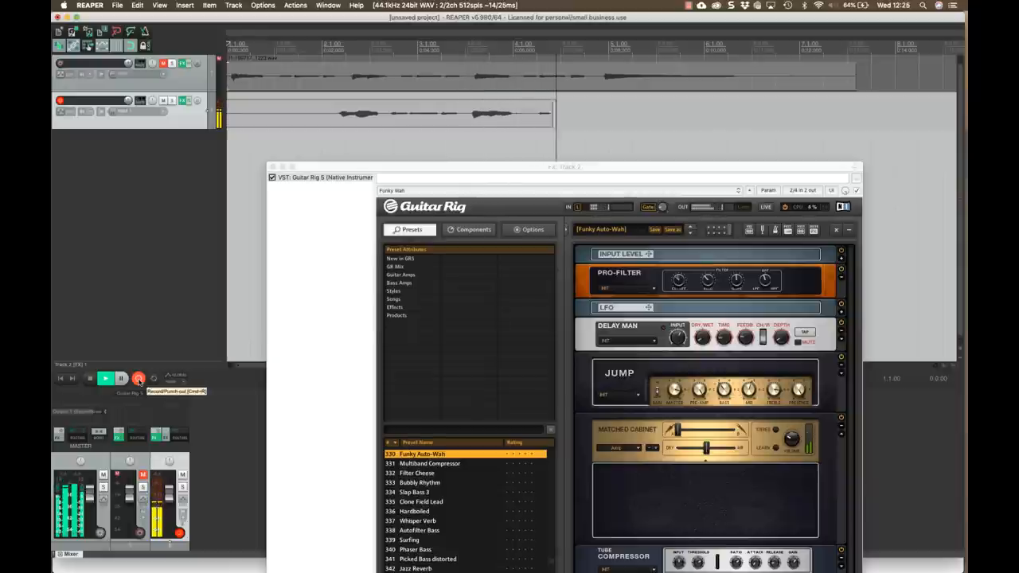
left_click(138, 379)
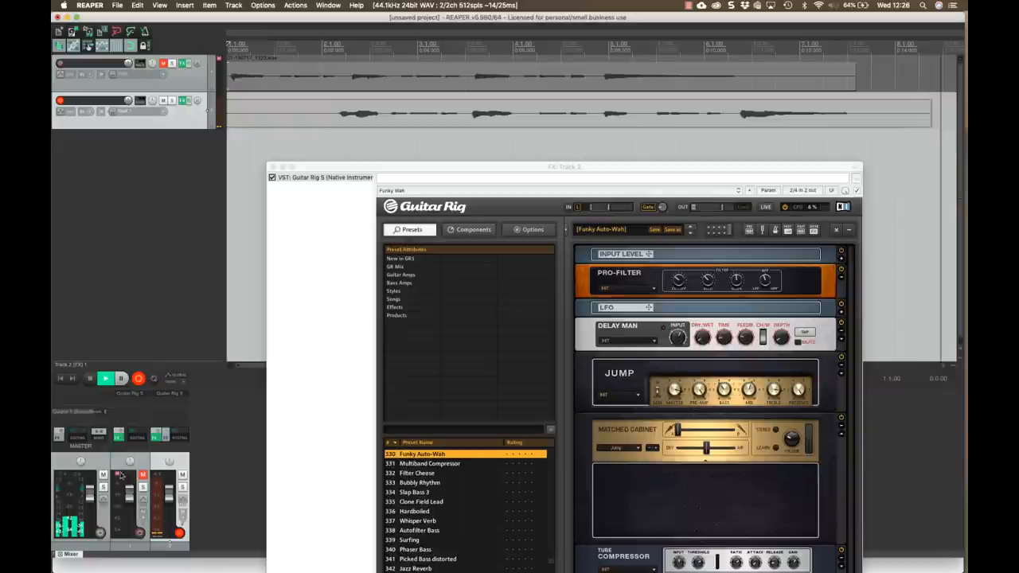
Stop recording the second take and play it back.
left_click(105, 379)
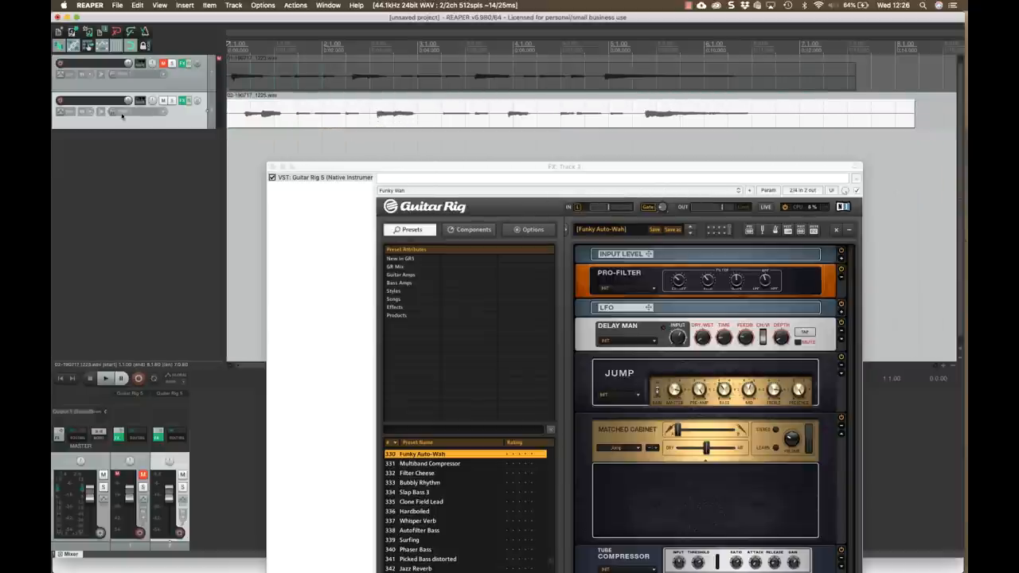
left_click(105, 379)
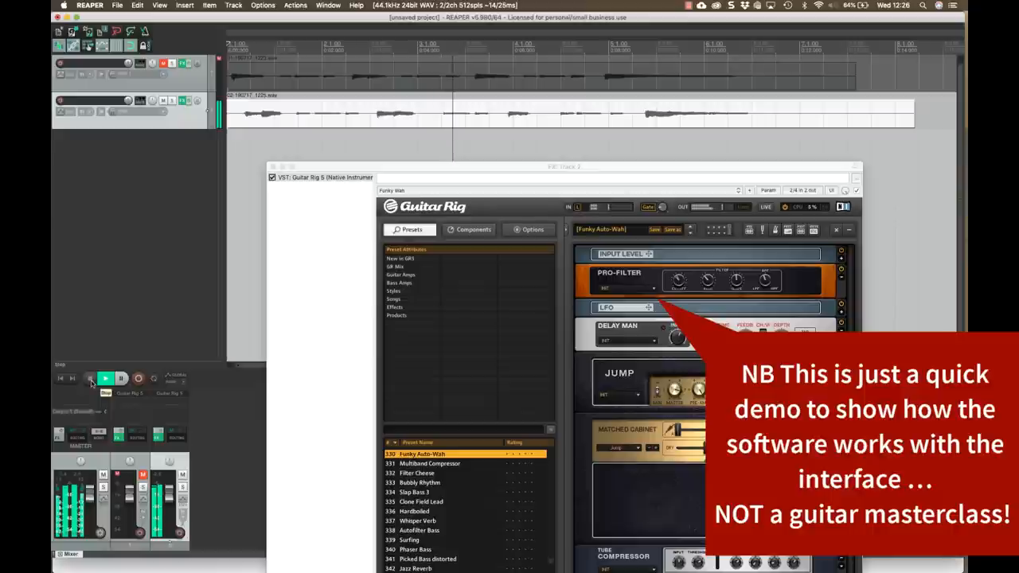
left_click(105, 379)
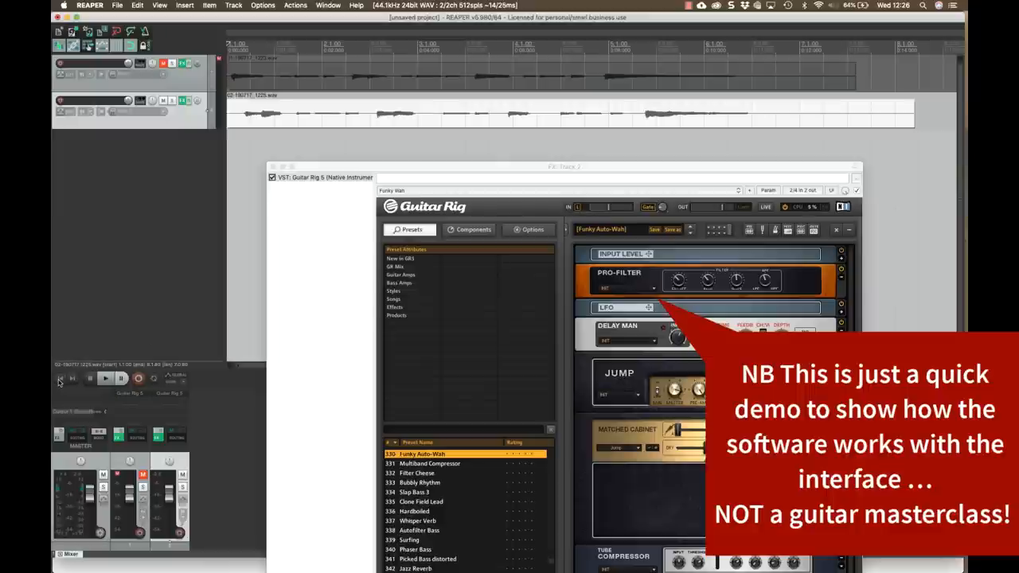
Adjust the second track and play the take back once more.
left_click(182, 100)
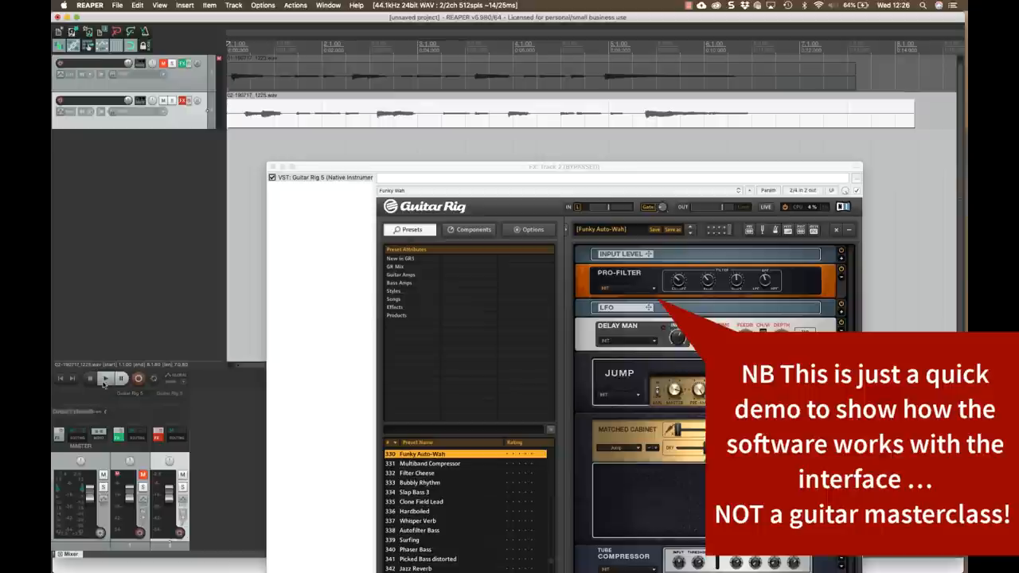
left_click(105, 379)
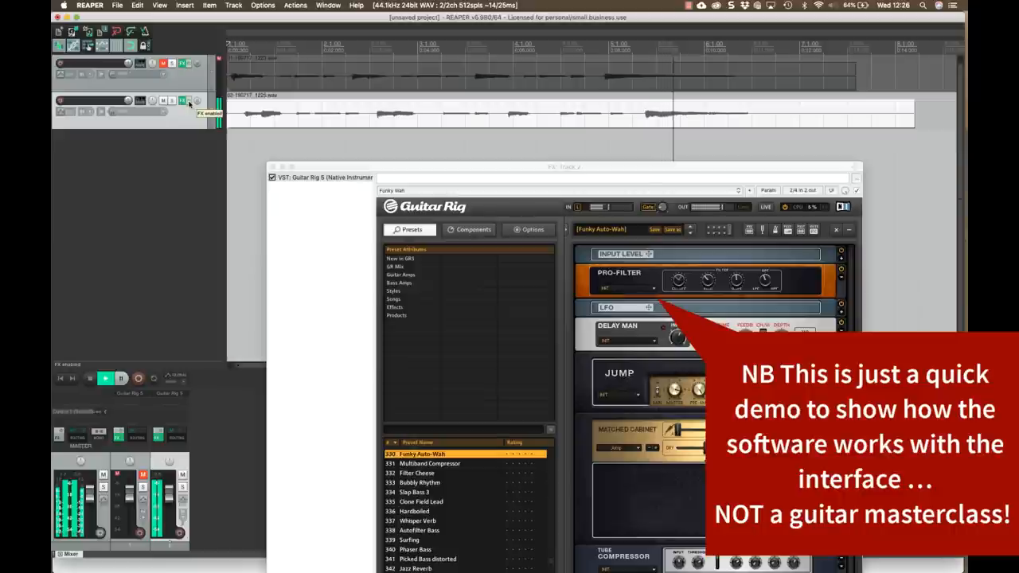
left_click(89, 379)
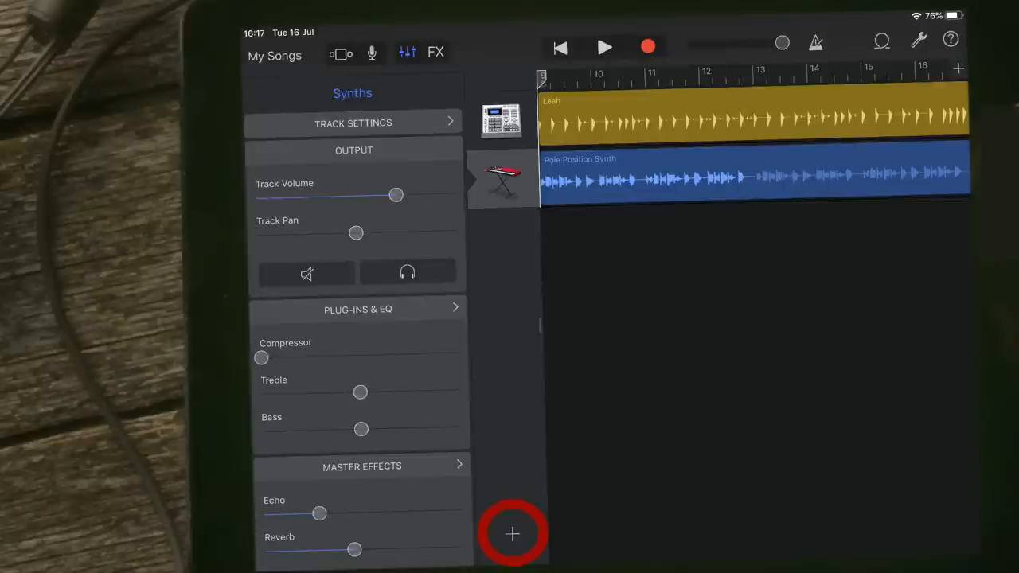
Add a new GarageBand track and browse the instruments to the guitar Amp.
left_click(513, 535)
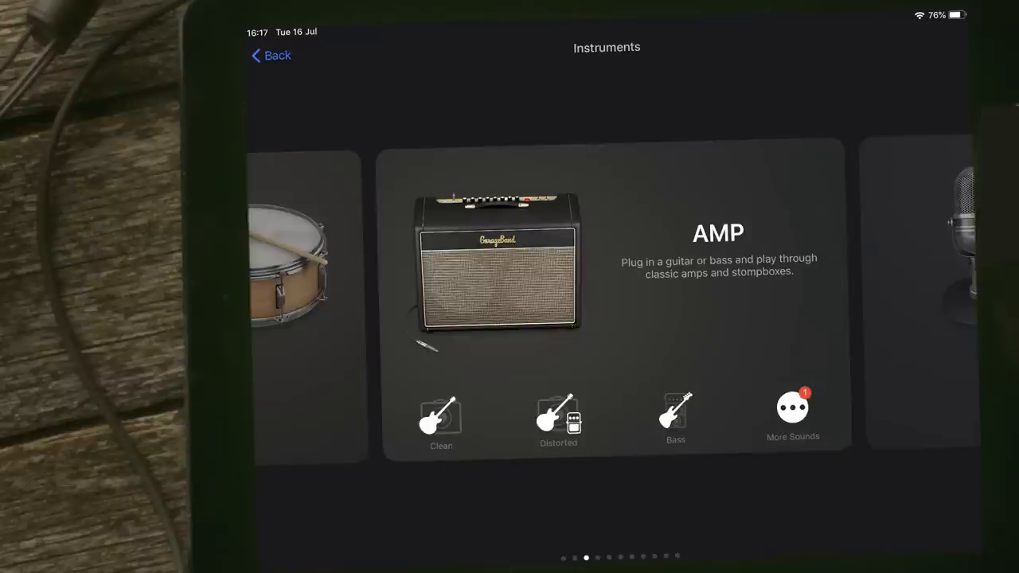
left_click(439, 414)
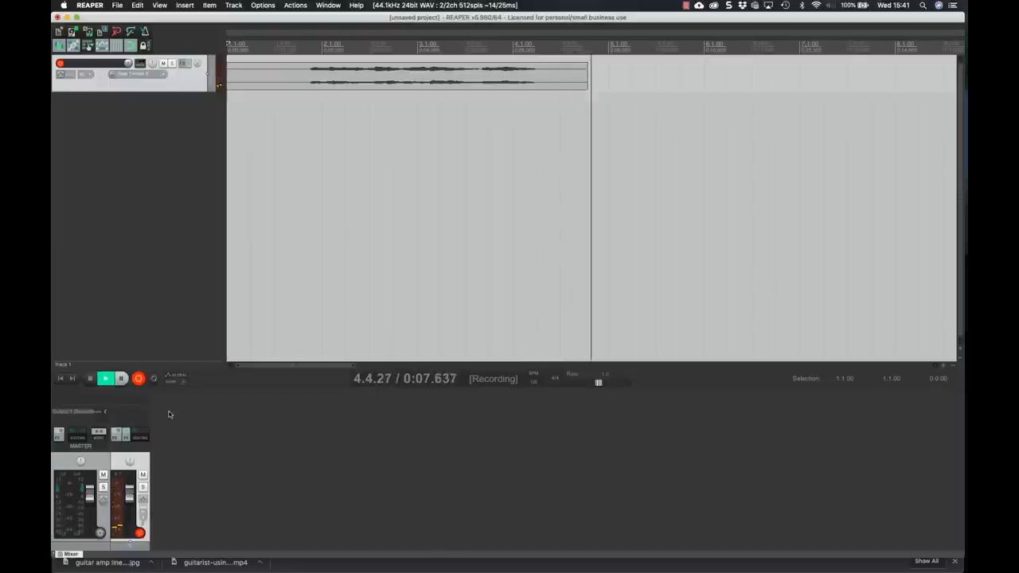
Stop the recording and keep all recorded files via Save all.
left_click(121, 379)
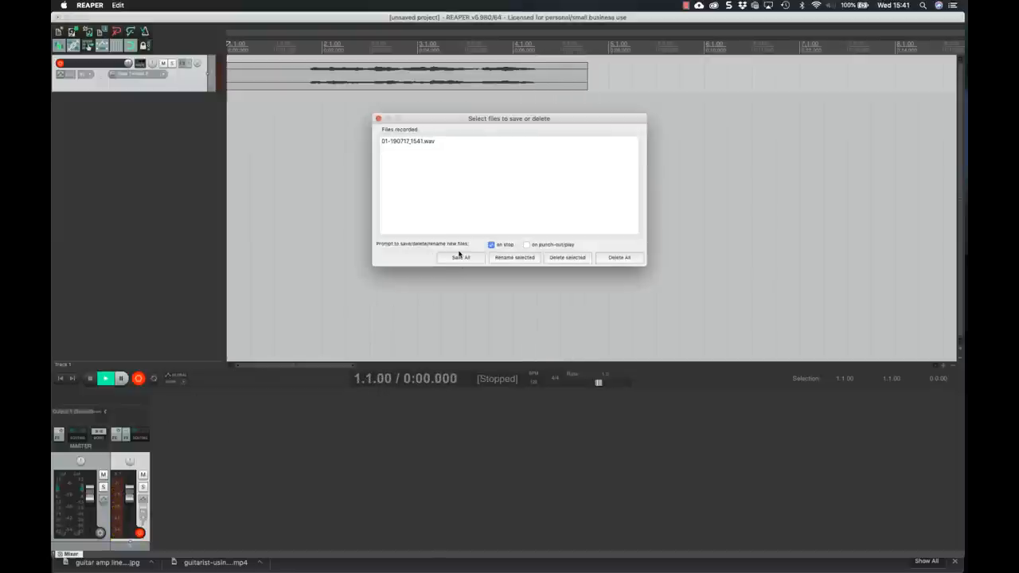
left_click(460, 258)
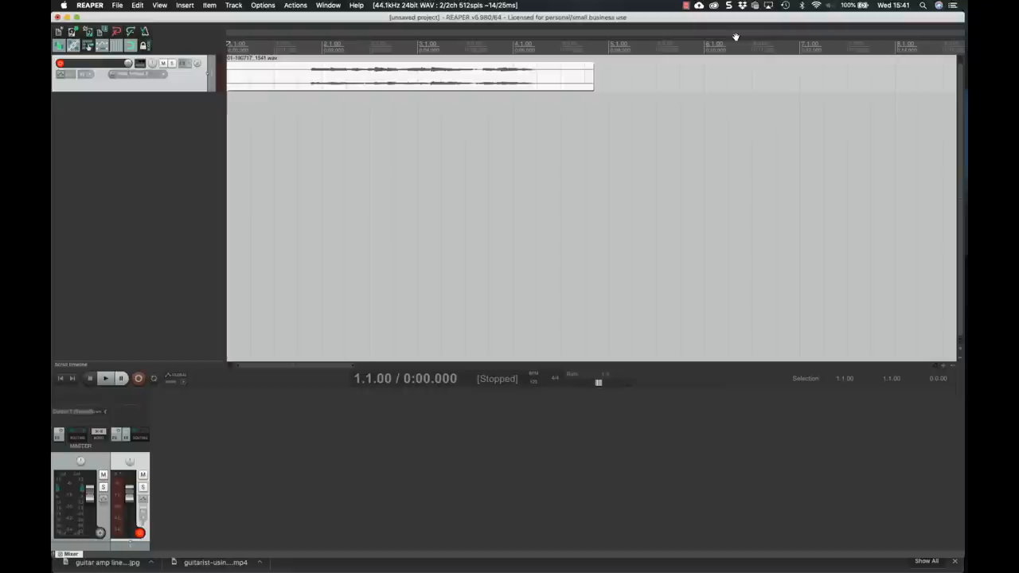